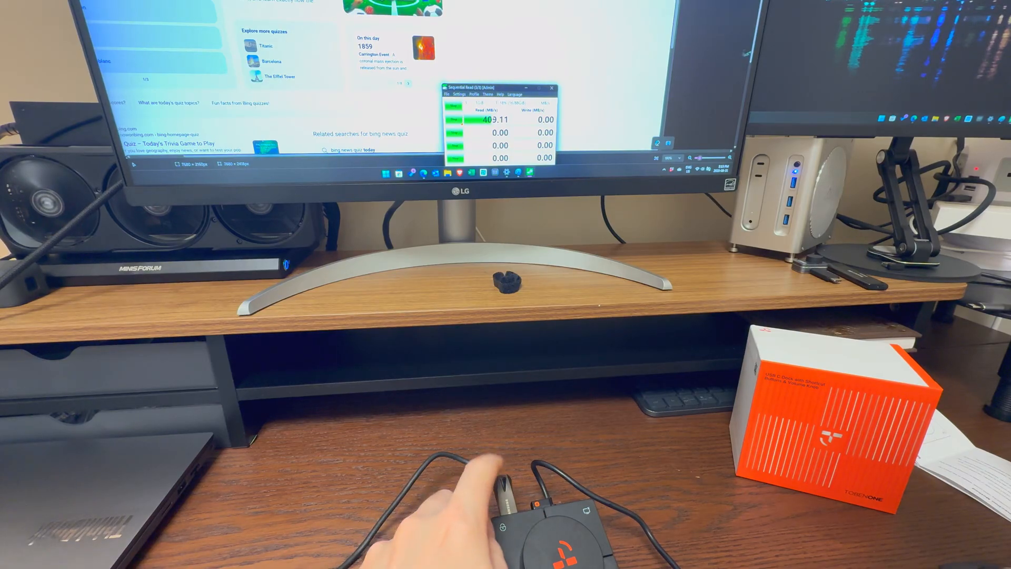
mouse_move(464, 142)
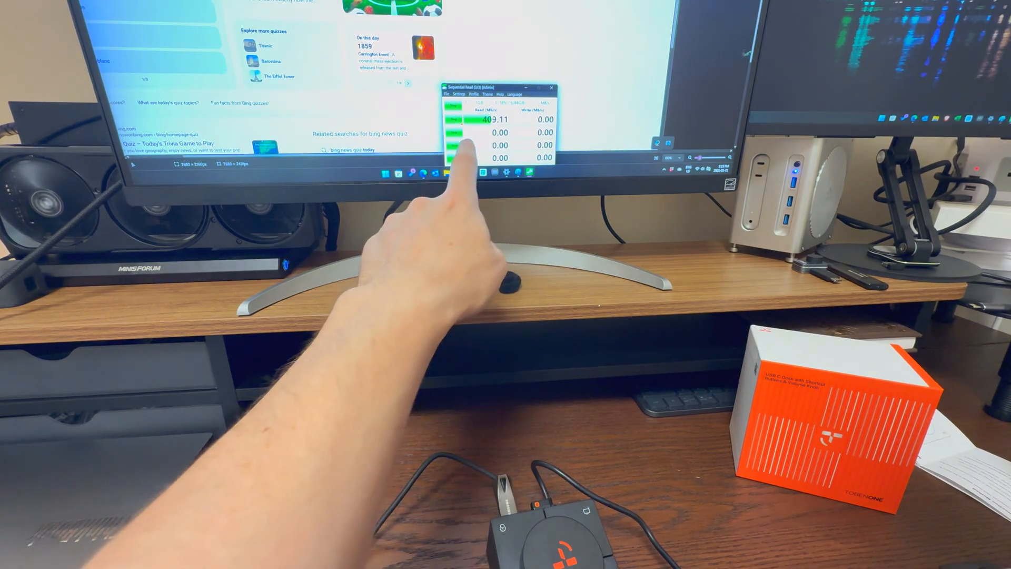